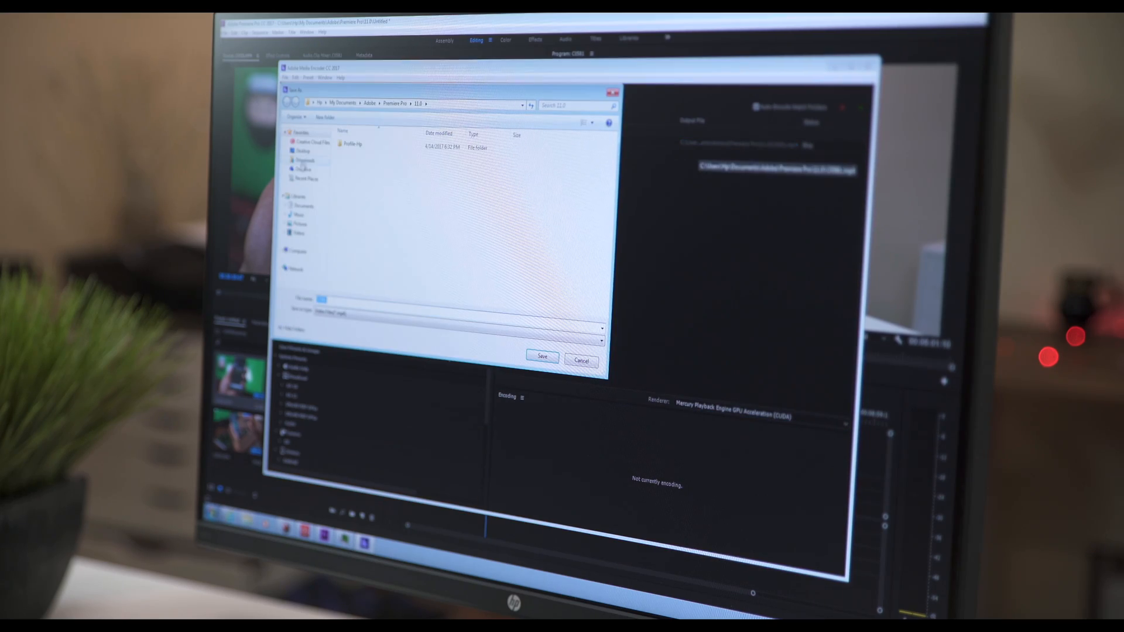
Step: Save the encoded output to Documents > Adobe > Premiere Pro > 11.0 from the Save As dialog
{"action": "left_click", "coordinate": [542, 357]}
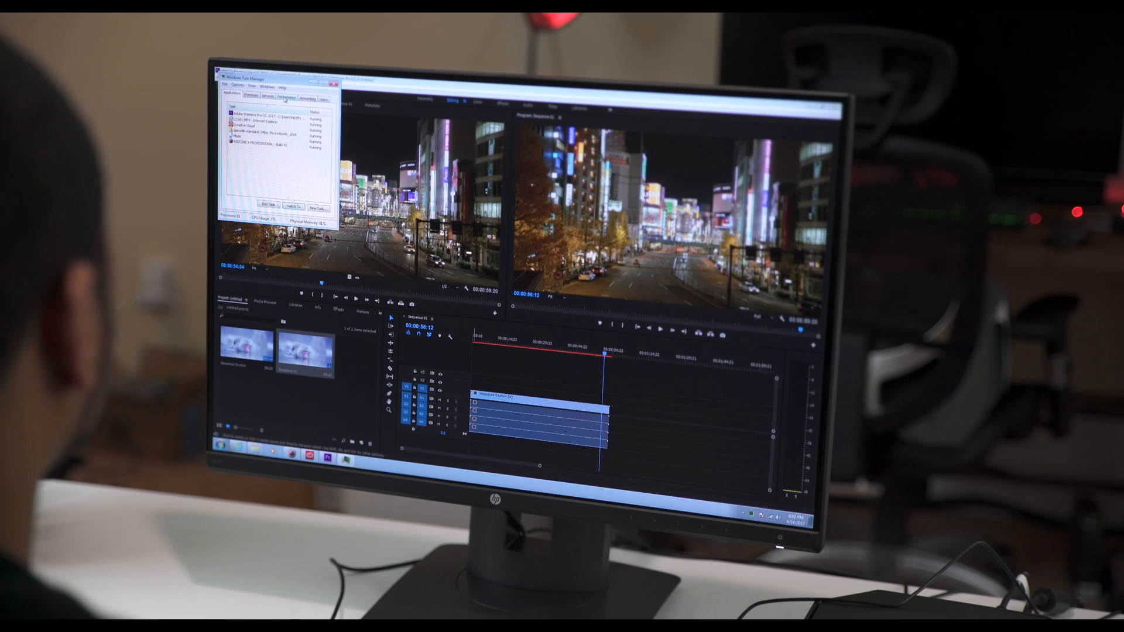
Step: Switch Task Manager to the Performance view showing live CPU and memory graphs
{"action": "left_click", "coordinate": [287, 98]}
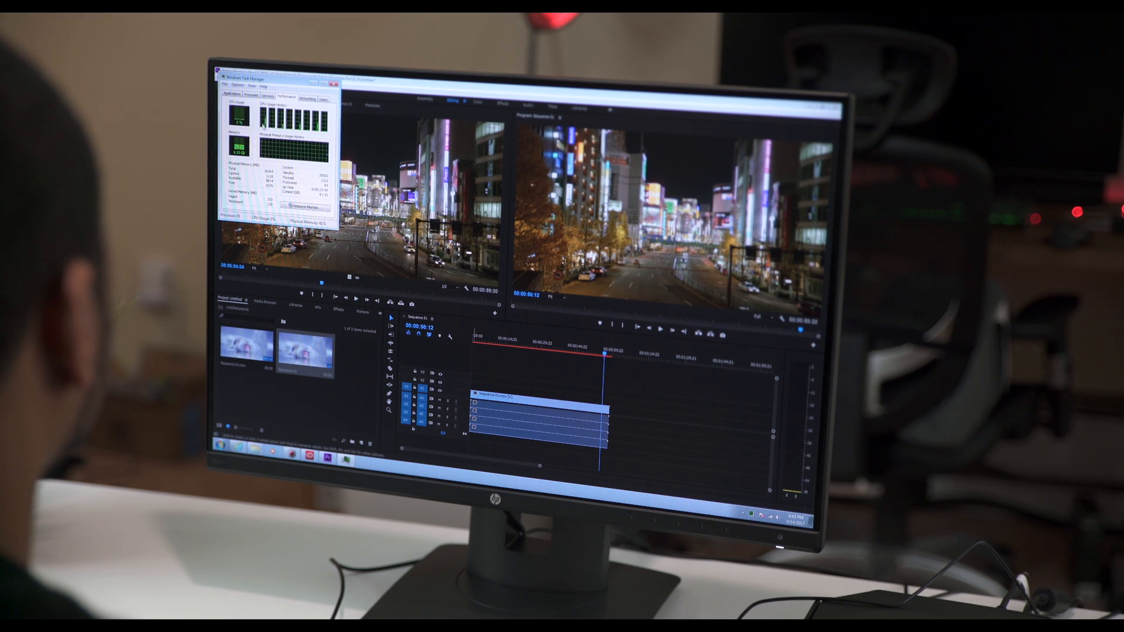